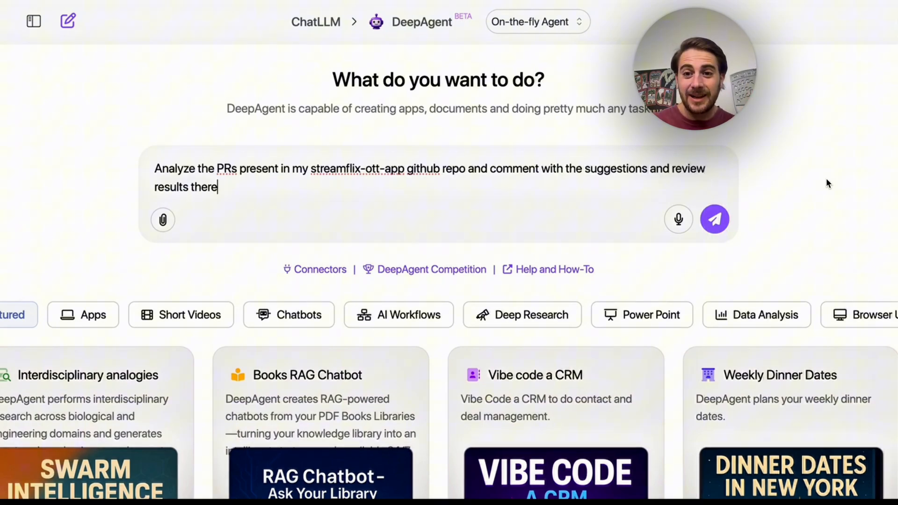
pyautogui.moveTo(845, 224)
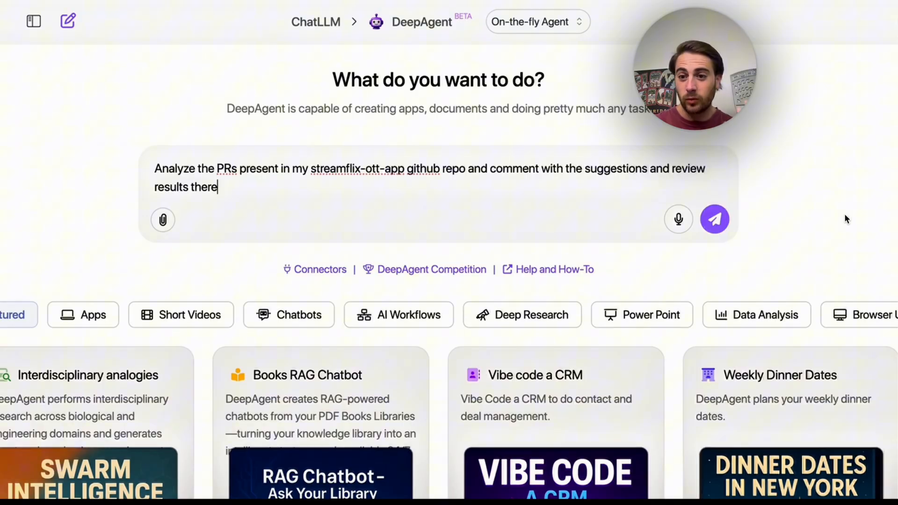
# Send the request to review the streamflix-ott-app repo's pull requests
pyautogui.click(714, 219)
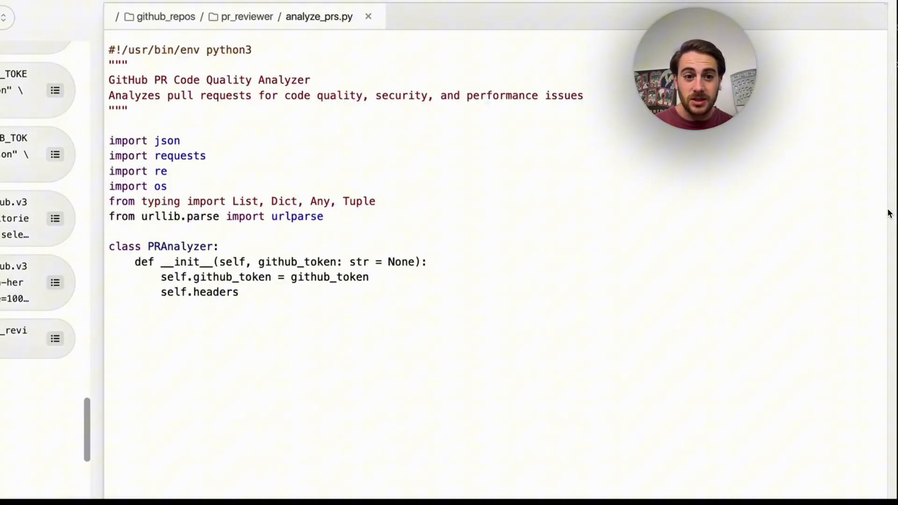
# Read through PR_REVIEW_SUMMARY.pdf: each PR's verdict, architecture assessment and prioritized recommendations
pyautogui.scroll(-3)
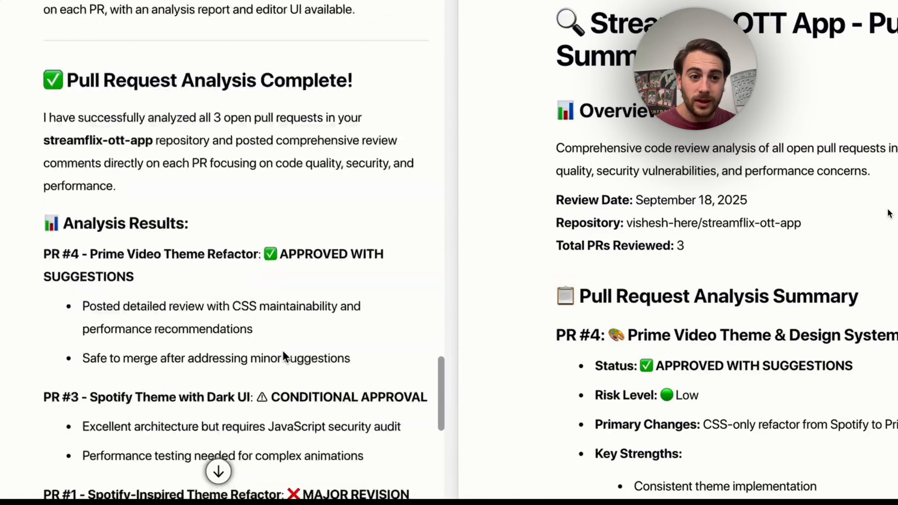
pyautogui.scroll(-3)
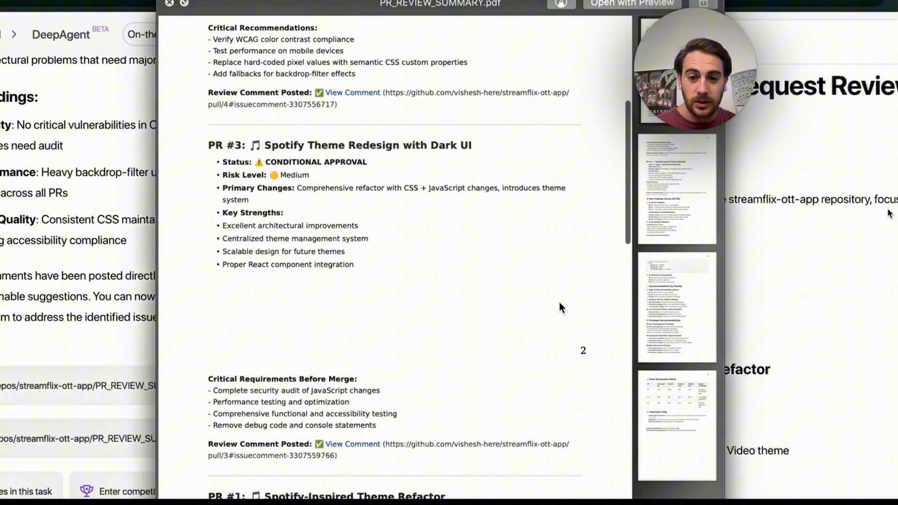
pyautogui.scroll(-3)
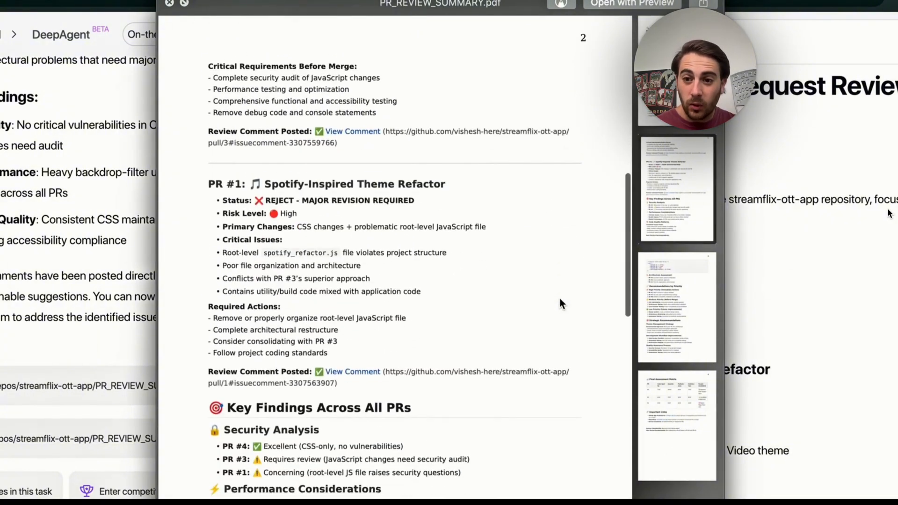
pyautogui.scroll(-3)
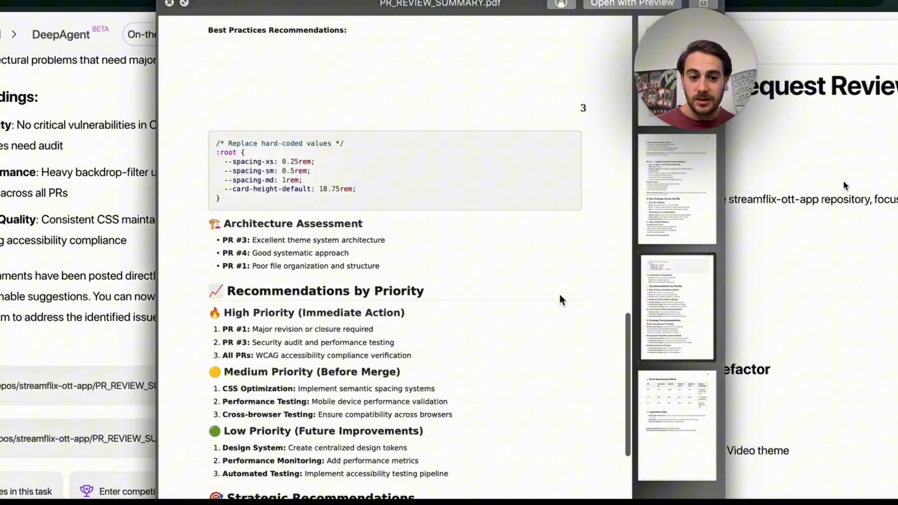
# Close the PDF and send the request for a weekly AI blog posted to WordPress every Saturday
pyautogui.click(170, 4)
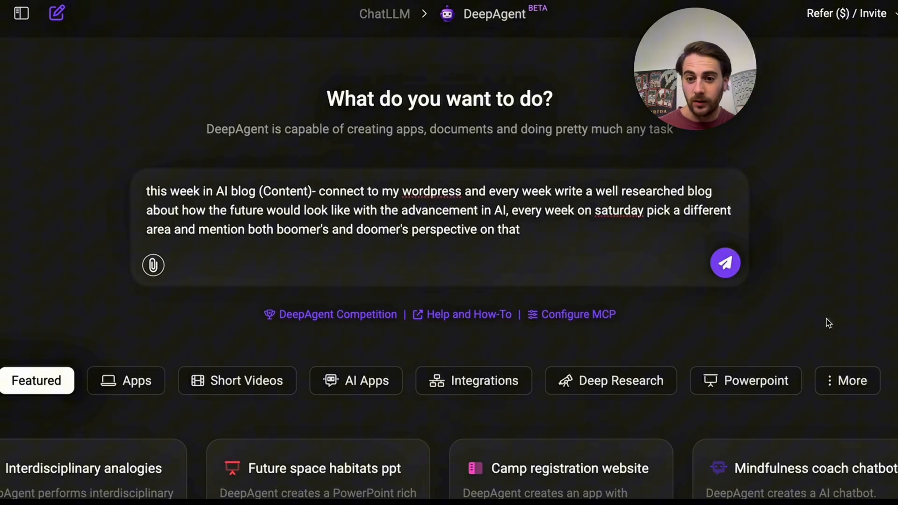
pyautogui.click(724, 263)
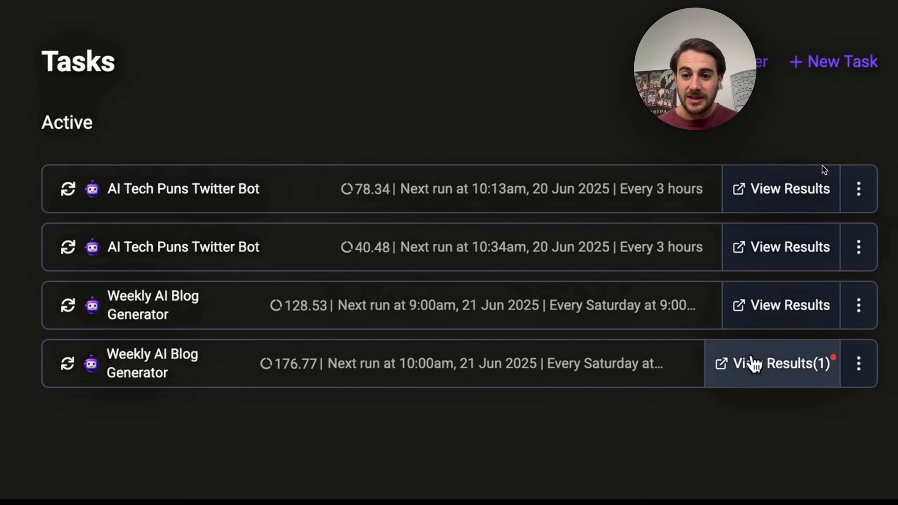
# View the latest Weekly AI Blog Generator run and read the 'This Week in AI' WordPress post
pyautogui.click(779, 363)
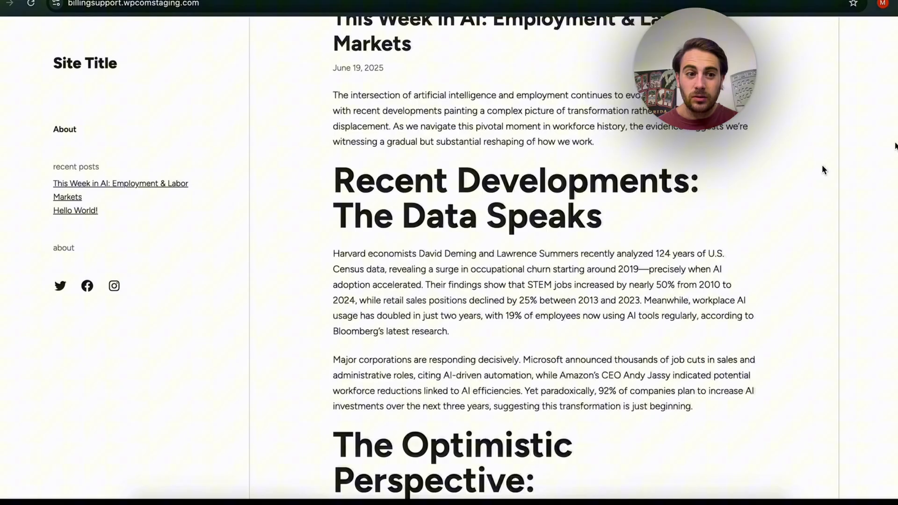
pyautogui.scroll(-3)
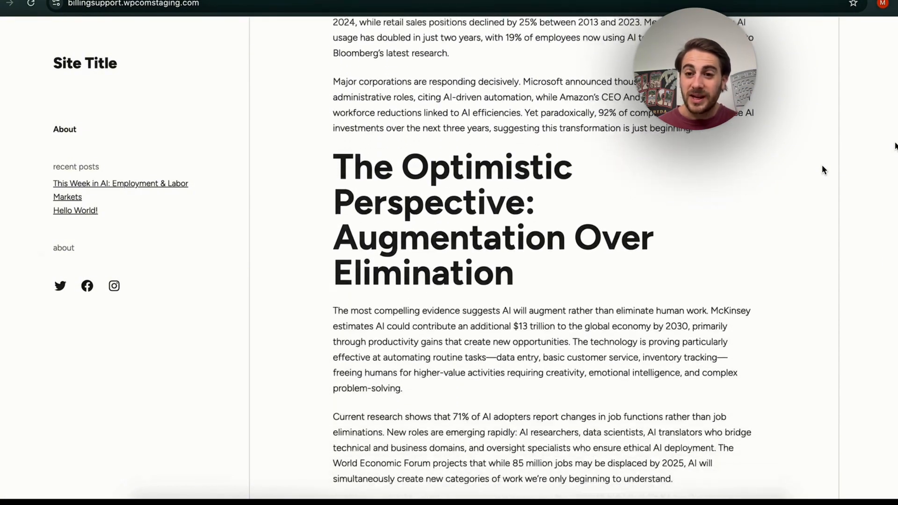
pyautogui.scroll(-3)
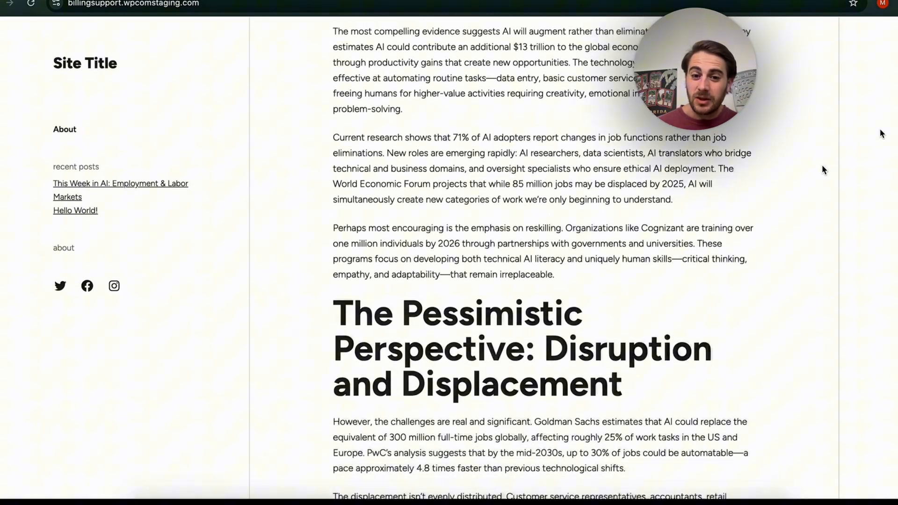
pyautogui.scroll(-3)
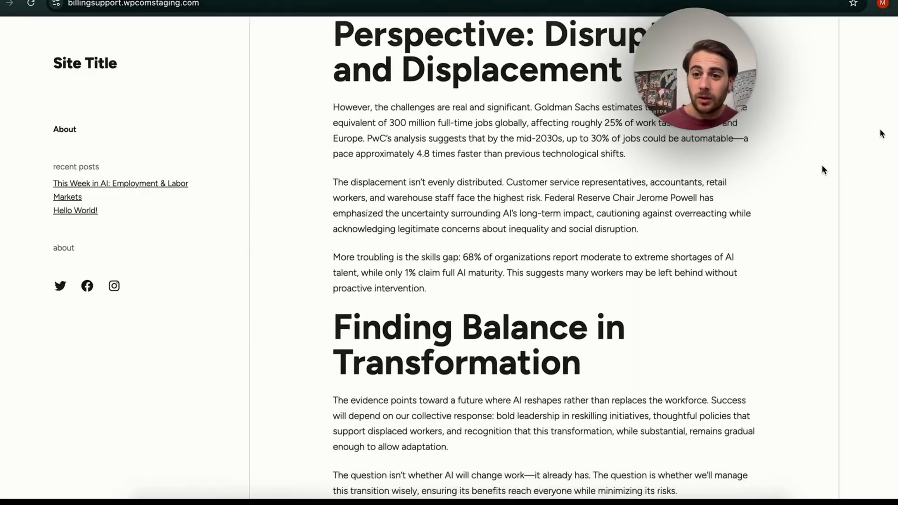
pyautogui.scroll(3)
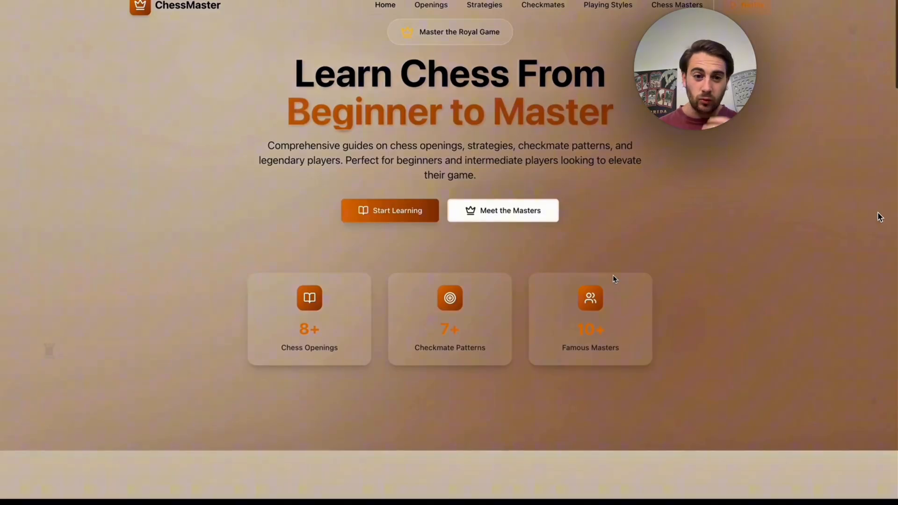
# Send the request to restyle the chess-repo site with a Netflix theme on a new branch and follow the run
pyautogui.scroll(-3)
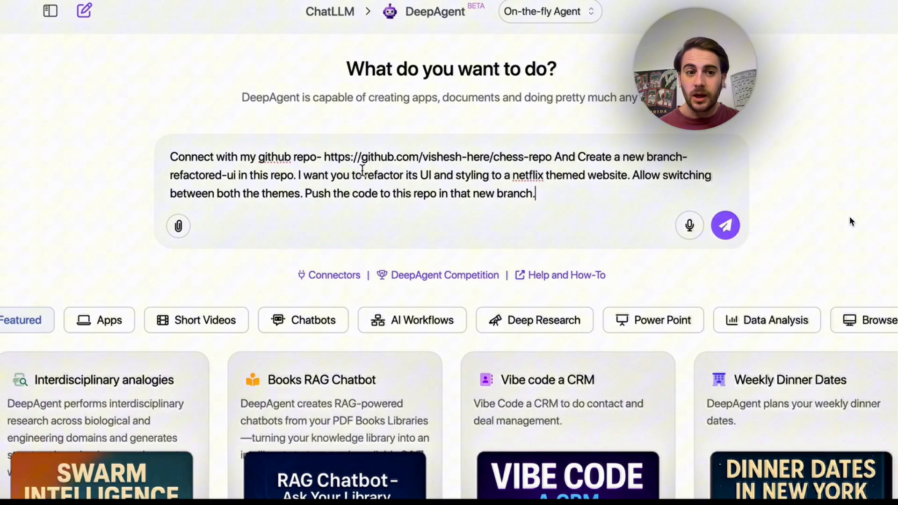
pyautogui.click(725, 224)
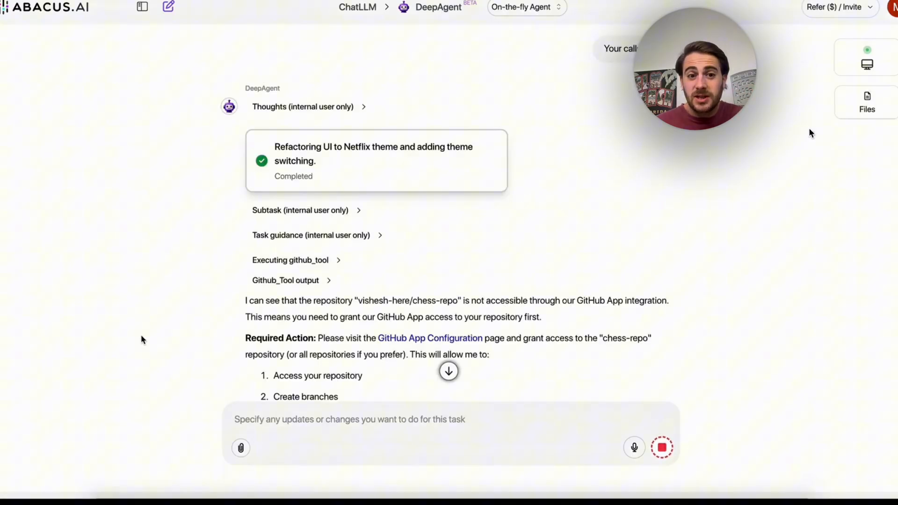
pyautogui.scroll(-3)
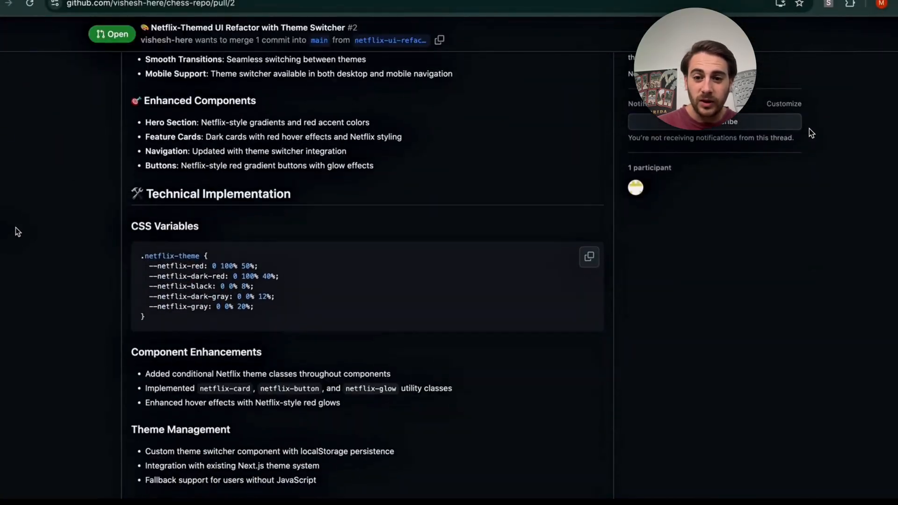
# Scroll through the red Netflix-themed ChessMaster pages
pyautogui.scroll(-3)
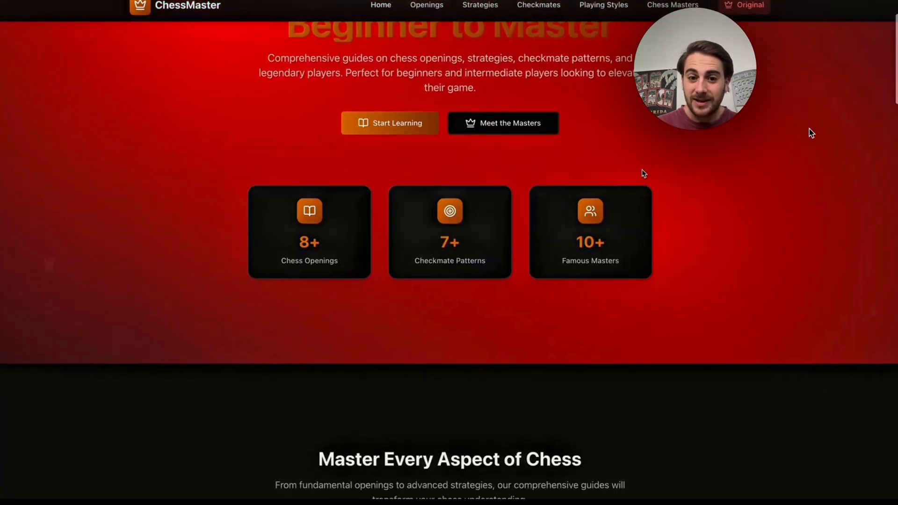
pyautogui.scroll(-3)
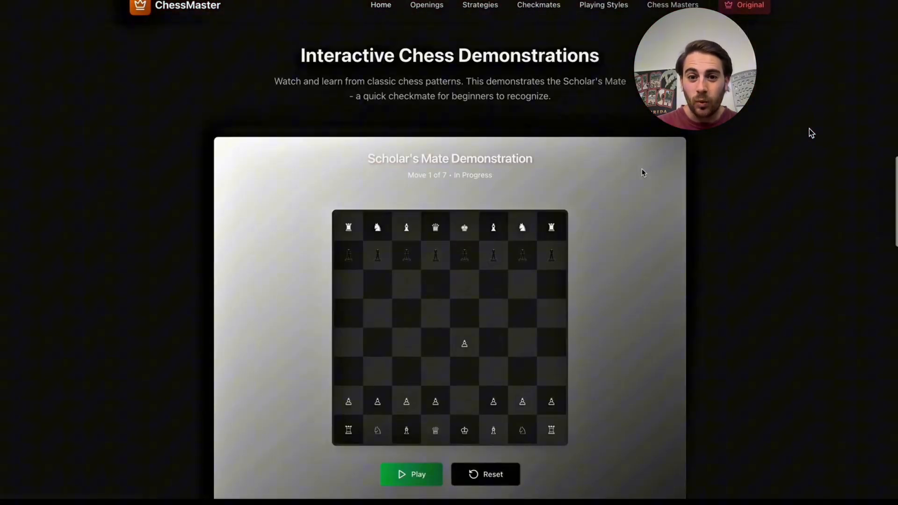
pyautogui.scroll(-3)
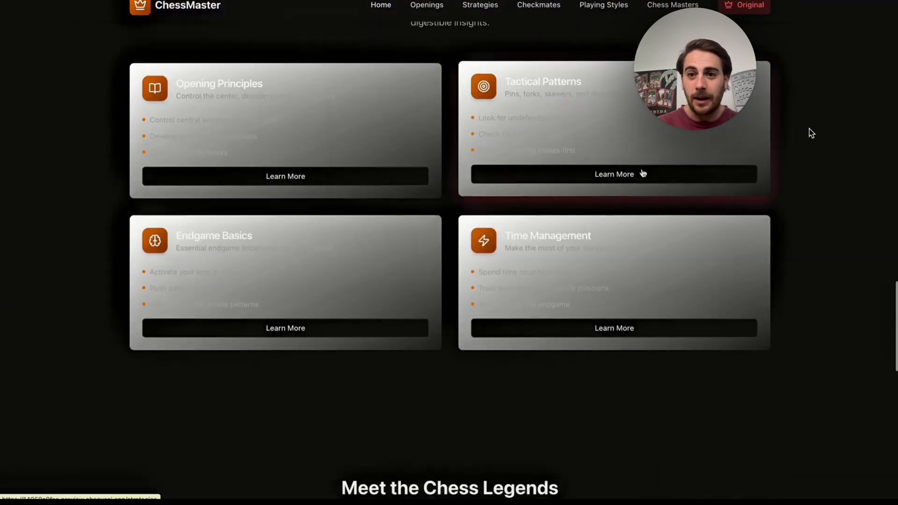
pyautogui.scroll(-3)
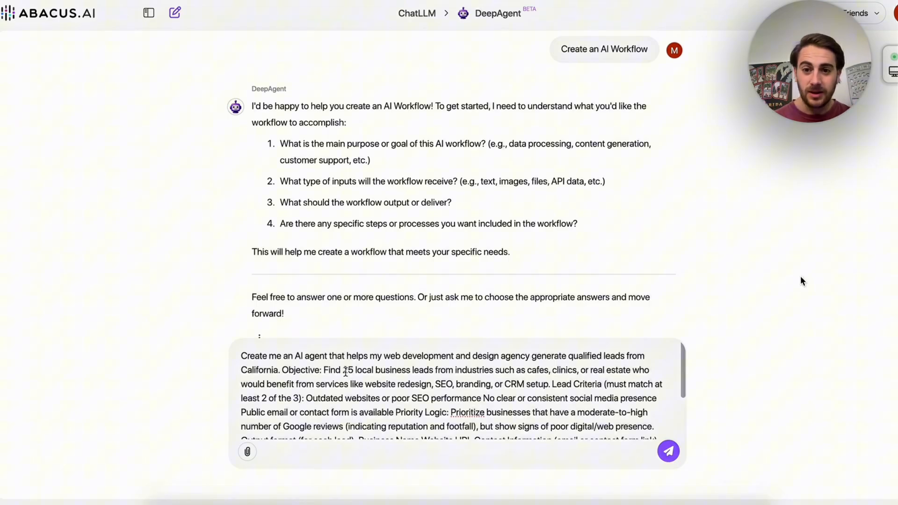
pyautogui.moveTo(820, 254)
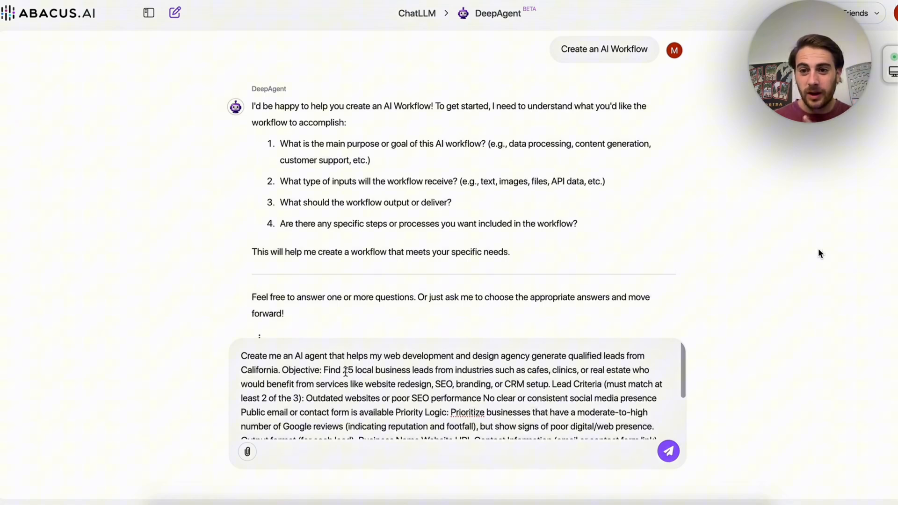
# Focus the chat input holding the California lead-generation agent request
pyautogui.click(668, 451)
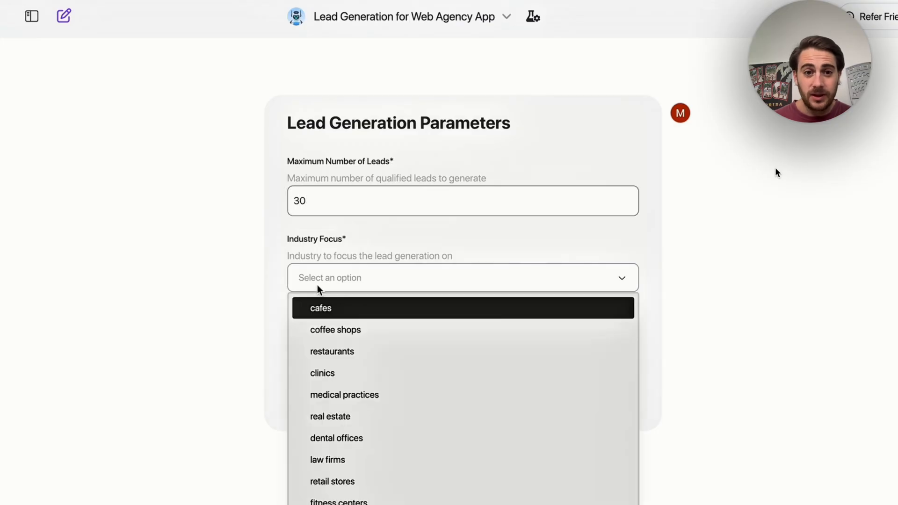
# Run the lead-generation app for California restaurants and follow the analysis of 23 businesses
pyautogui.click(331, 351)
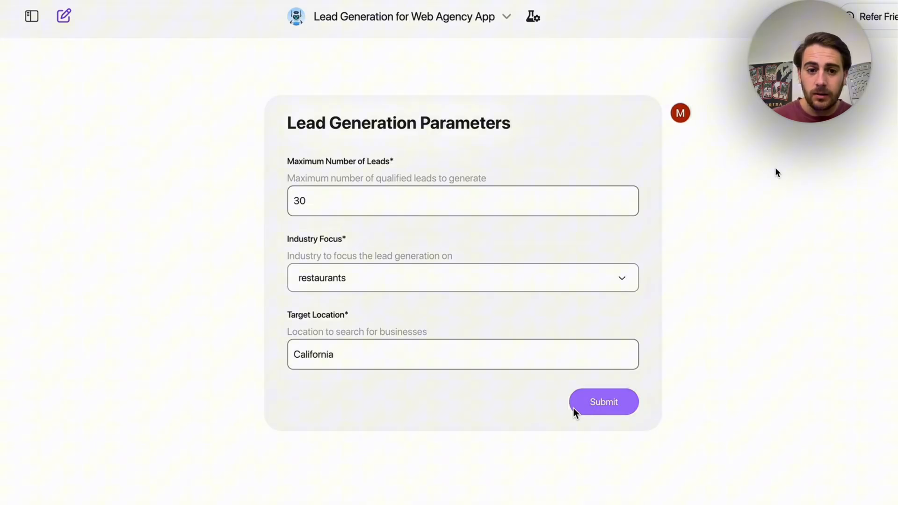
pyautogui.click(604, 402)
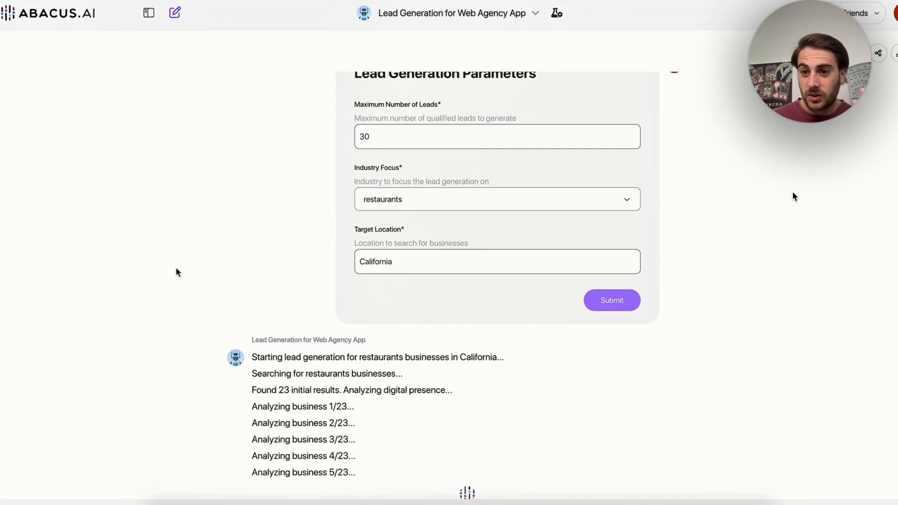
pyautogui.scroll(-3)
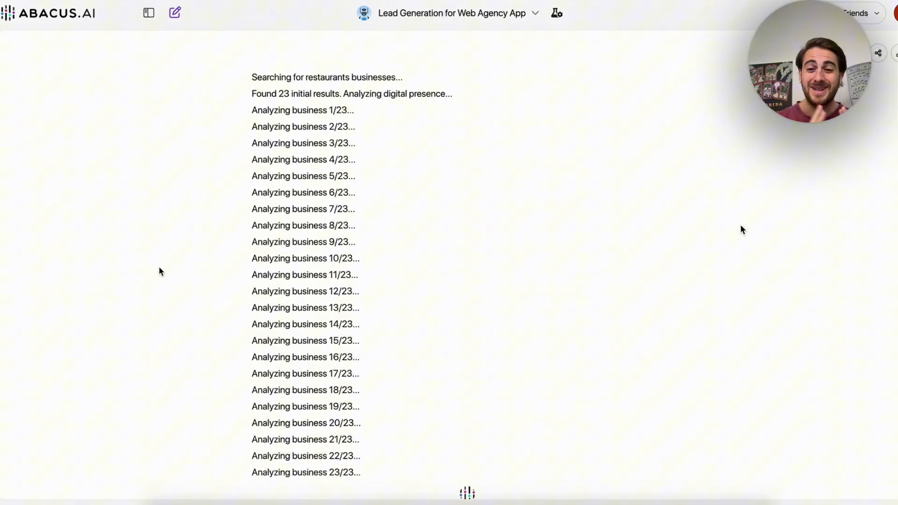
pyautogui.scroll(-3)
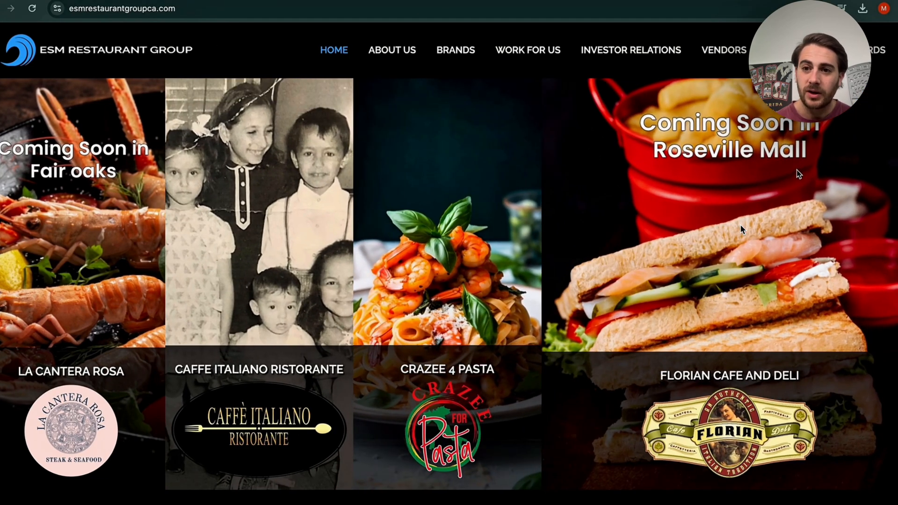
pyautogui.click(392, 49)
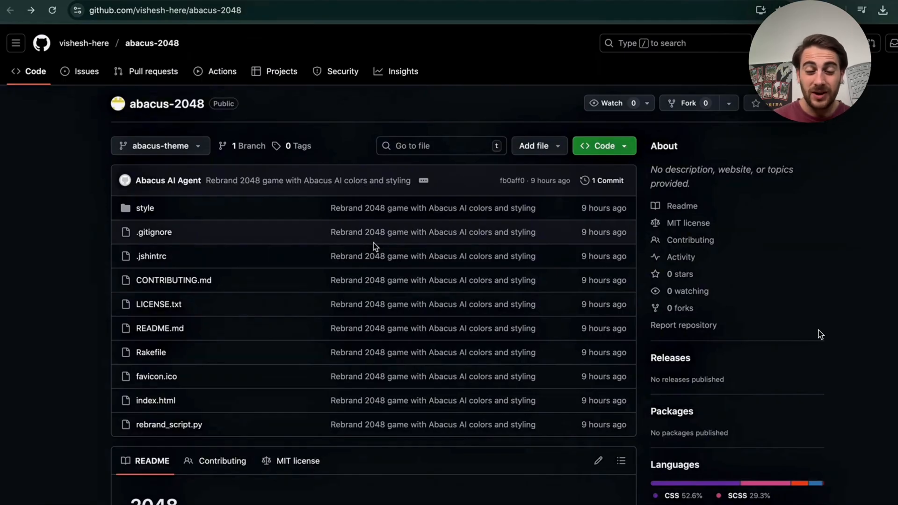
# Look through the 2048 repository's file list on GitHub
pyautogui.scroll(-3)
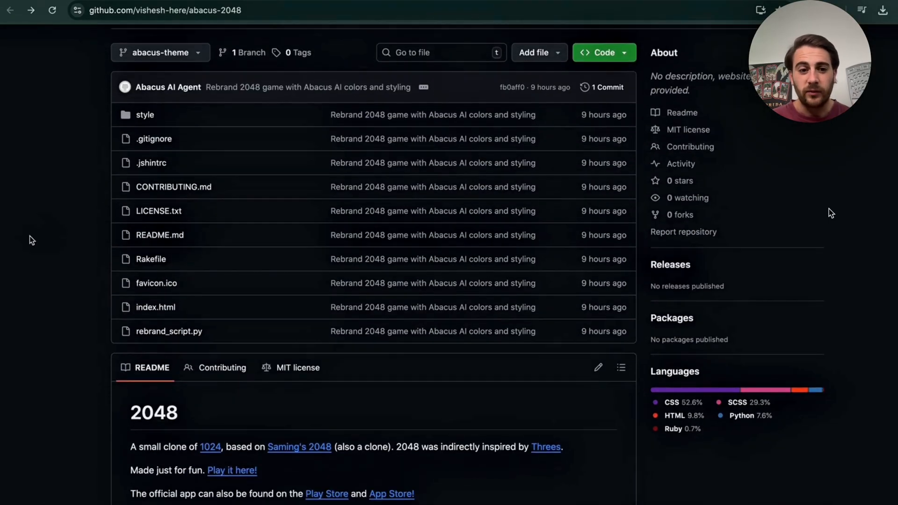
pyautogui.scroll(-3)
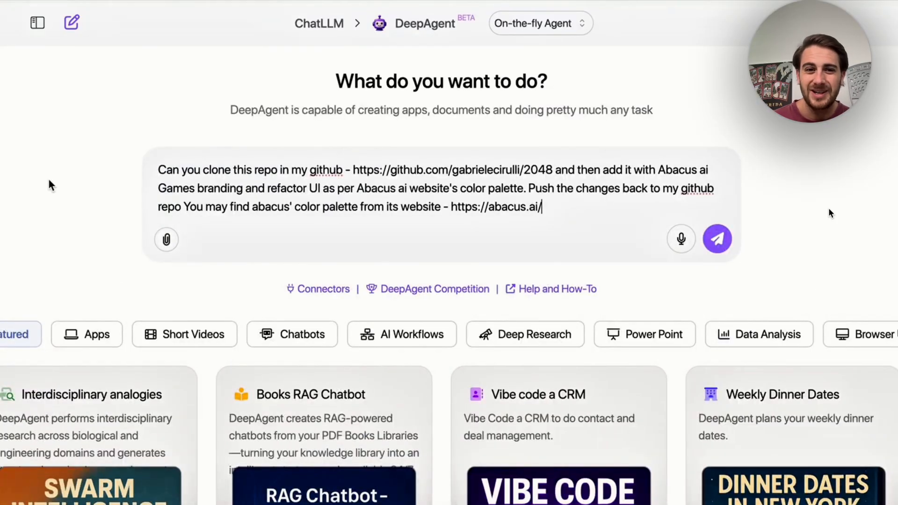
# Send the clone-and-rebrand 2048 request and read the Mission Accomplished summary
pyautogui.click(718, 238)
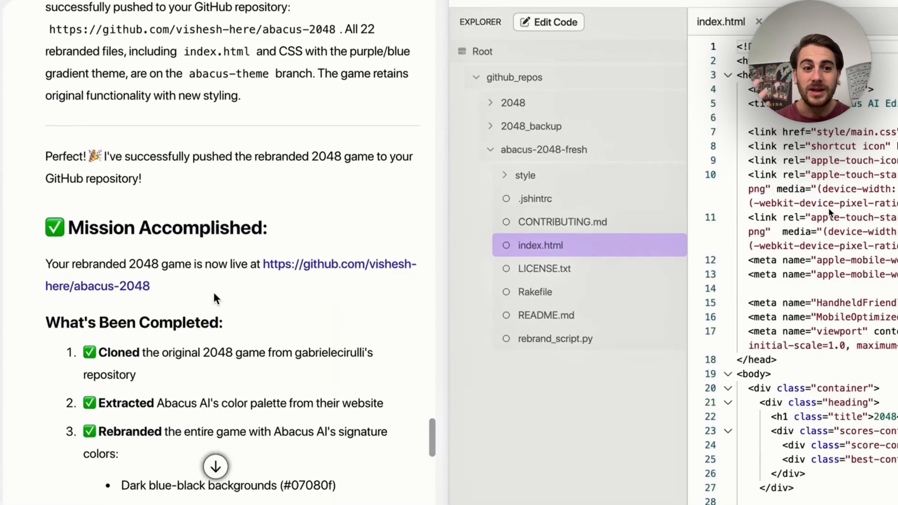
pyautogui.scroll(-3)
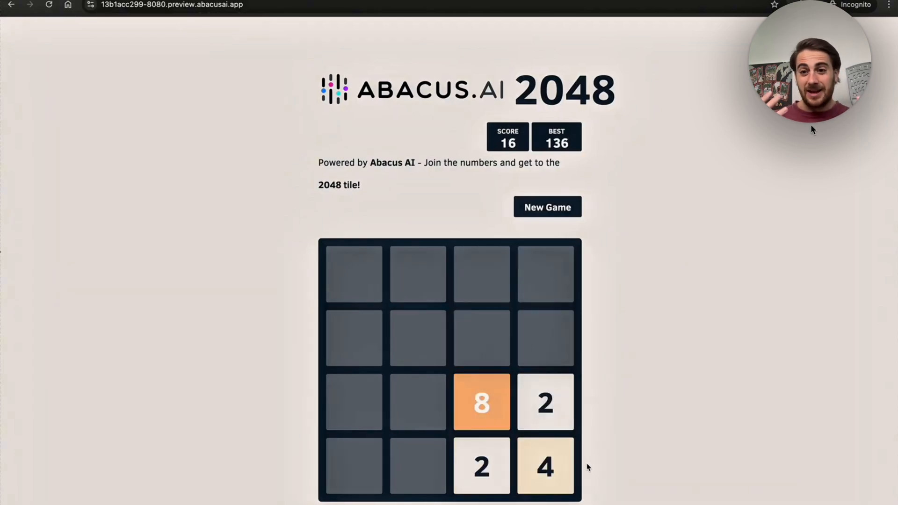
pyautogui.moveTo(809, 332)
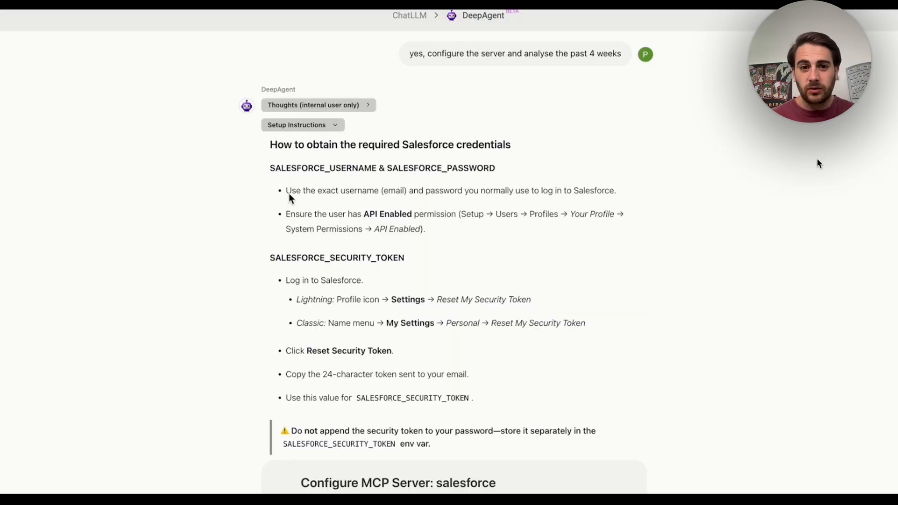
# Submit the Salesforce MCP server credentials and view the resulting four-week sales performance analysis with top AEs
pyautogui.scroll(-3)
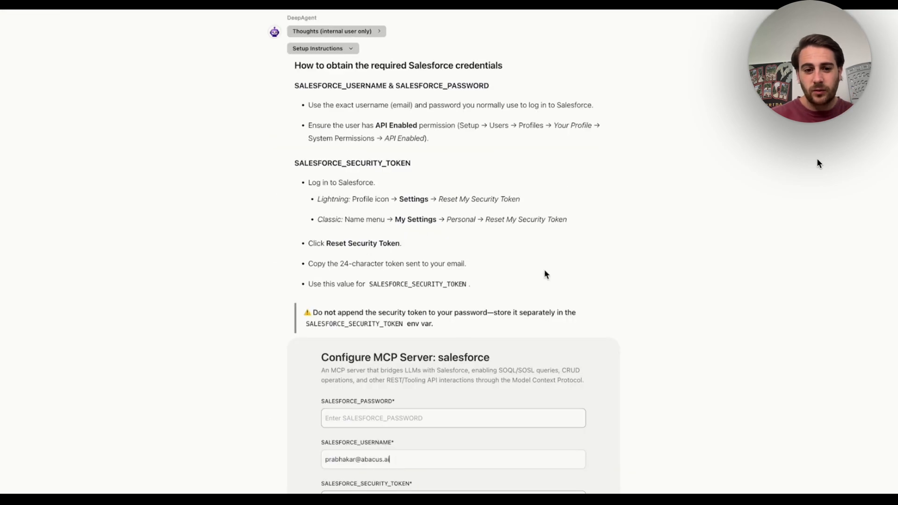
pyautogui.scroll(-3)
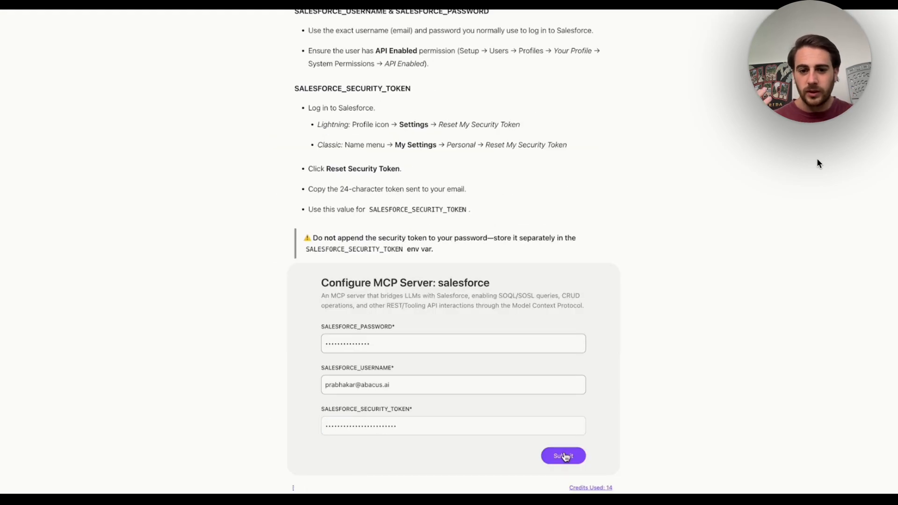
pyautogui.click(563, 456)
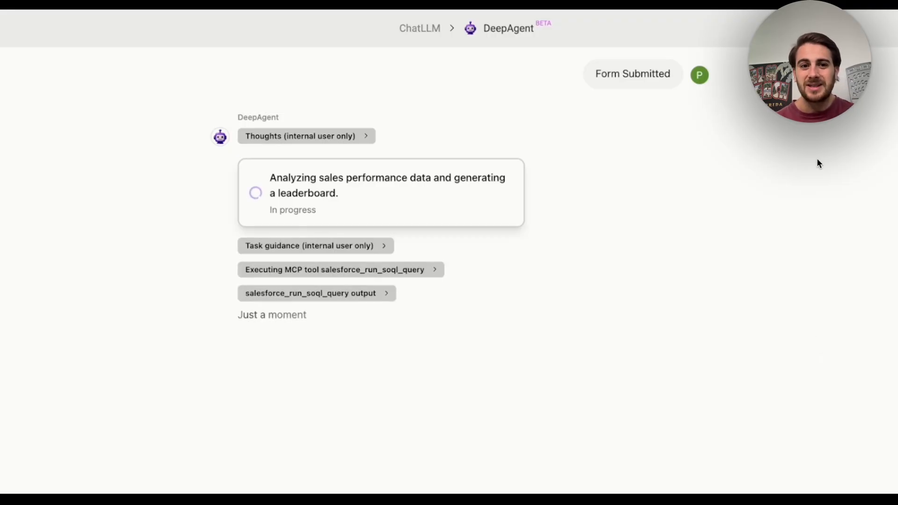
pyautogui.click(310, 293)
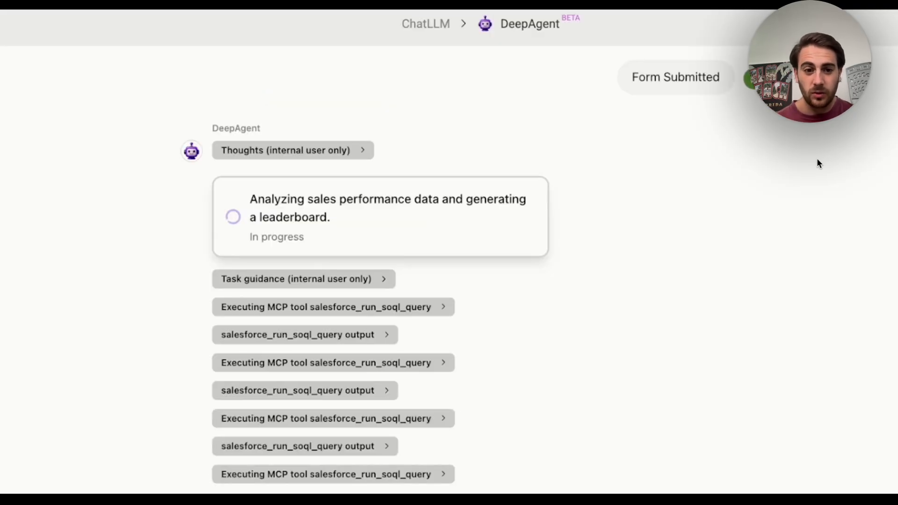
pyautogui.click(68, 353)
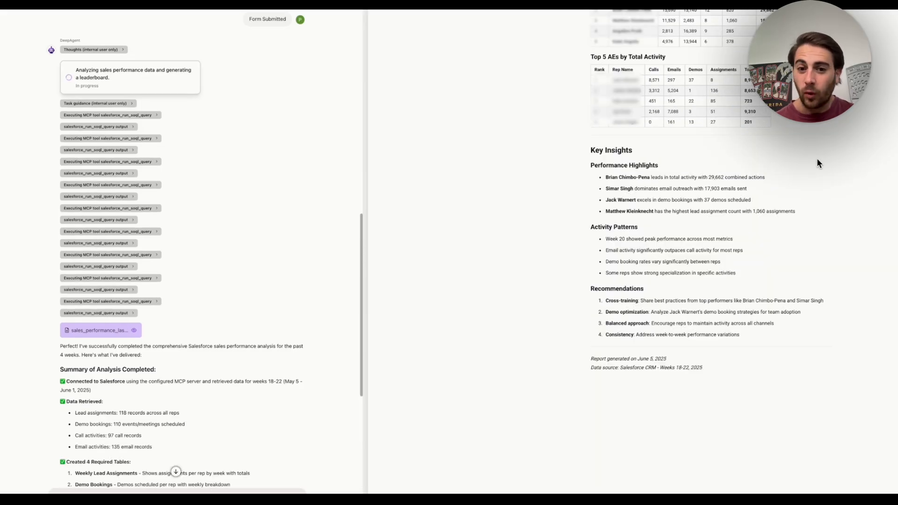
# Leave the sales report and start a new task for reviewing the simple_portfolio_web repo's security
pyautogui.scroll(-3)
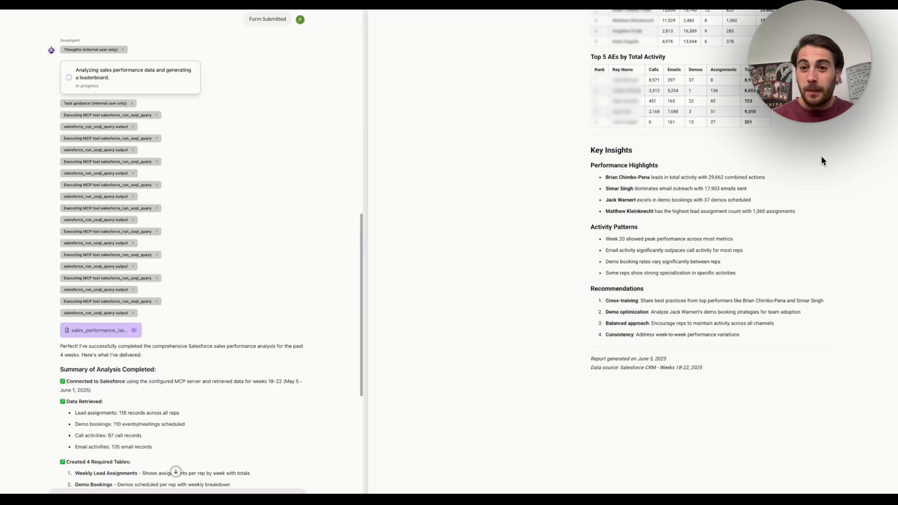
pyautogui.moveTo(455, 187)
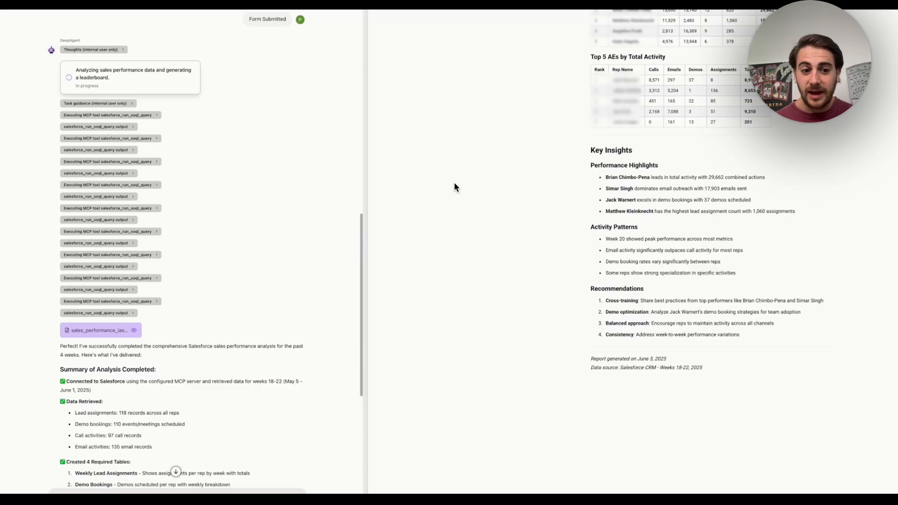
pyautogui.moveTo(848, 246)
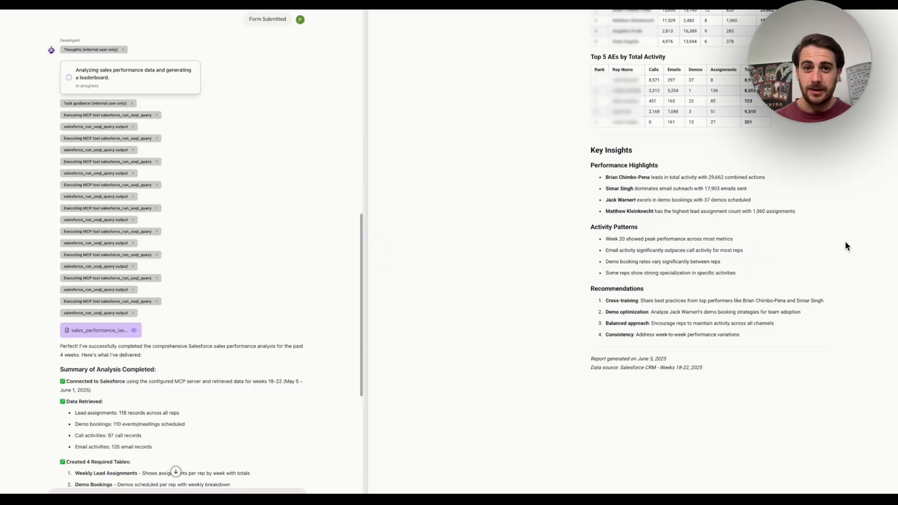
pyautogui.click(86, 22)
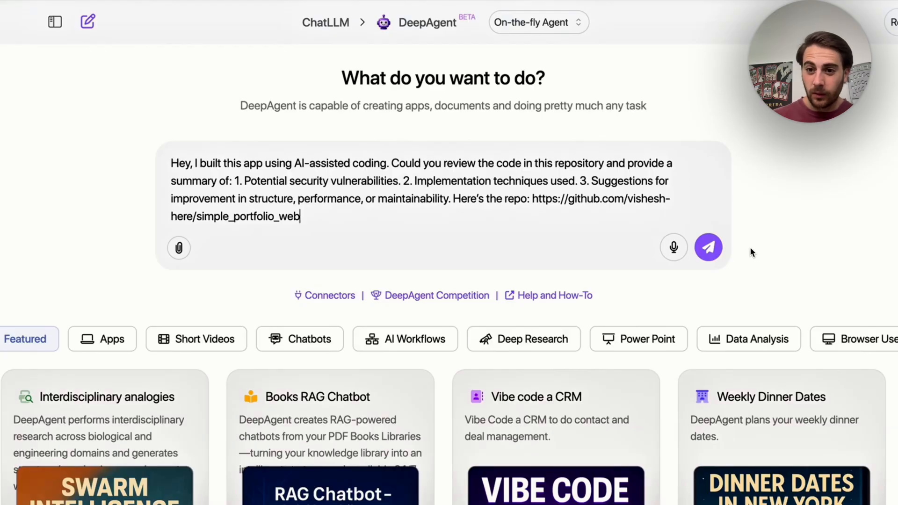
# Send the security-review request and read security_review_report.md down to its Conclusion and critical issues
pyautogui.click(708, 247)
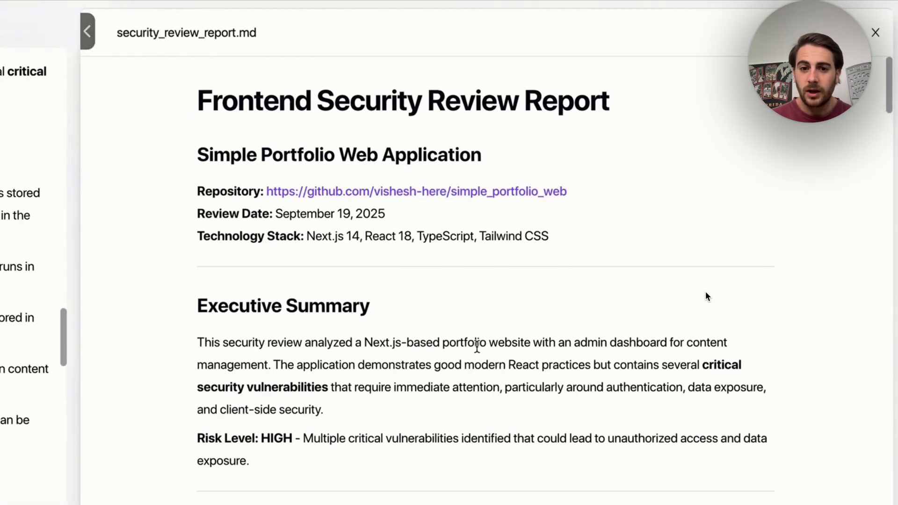
pyautogui.scroll(-3)
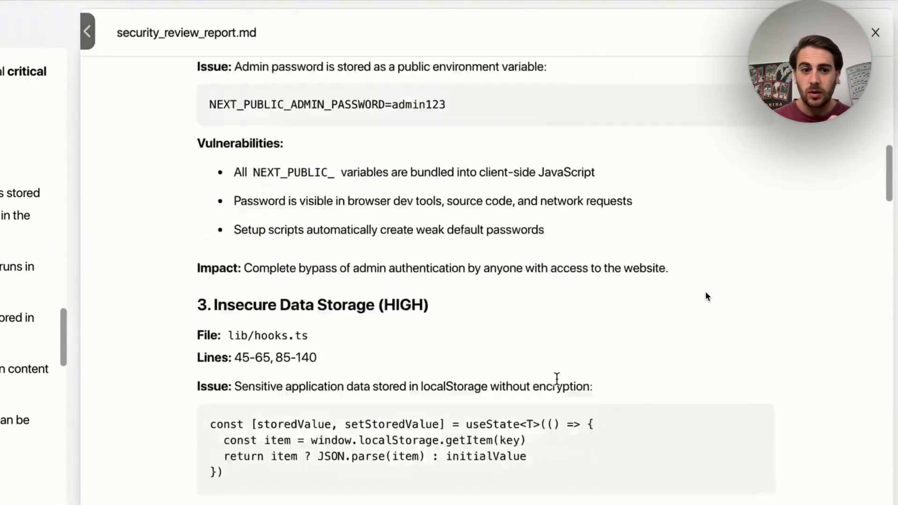
pyautogui.scroll(-3)
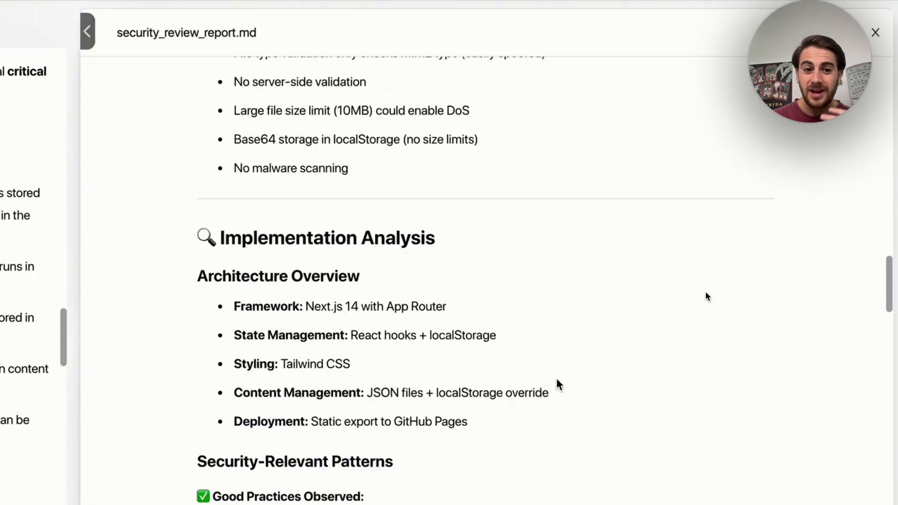
pyautogui.scroll(-3)
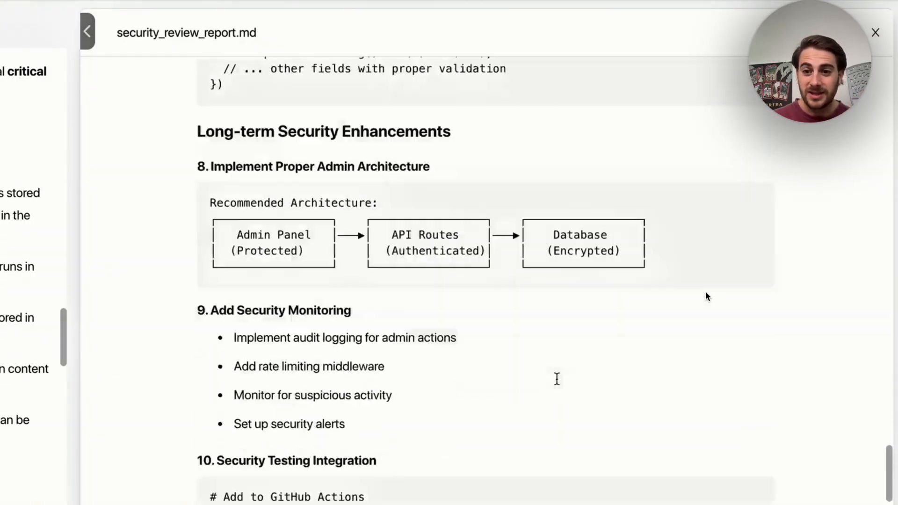
pyautogui.scroll(-3)
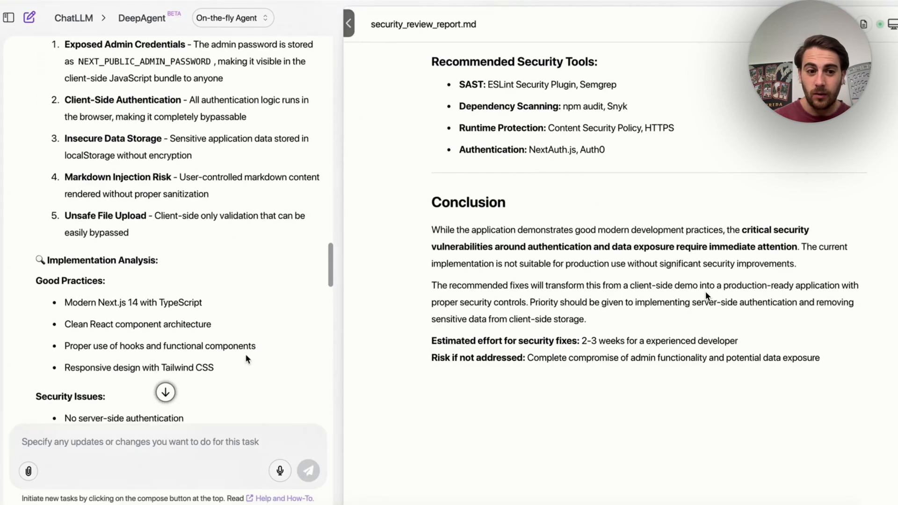
pyautogui.scroll(3)
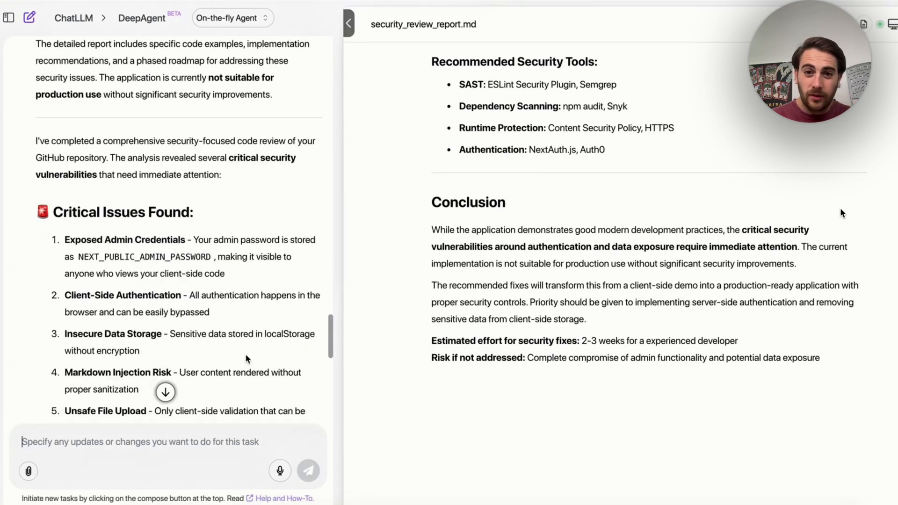